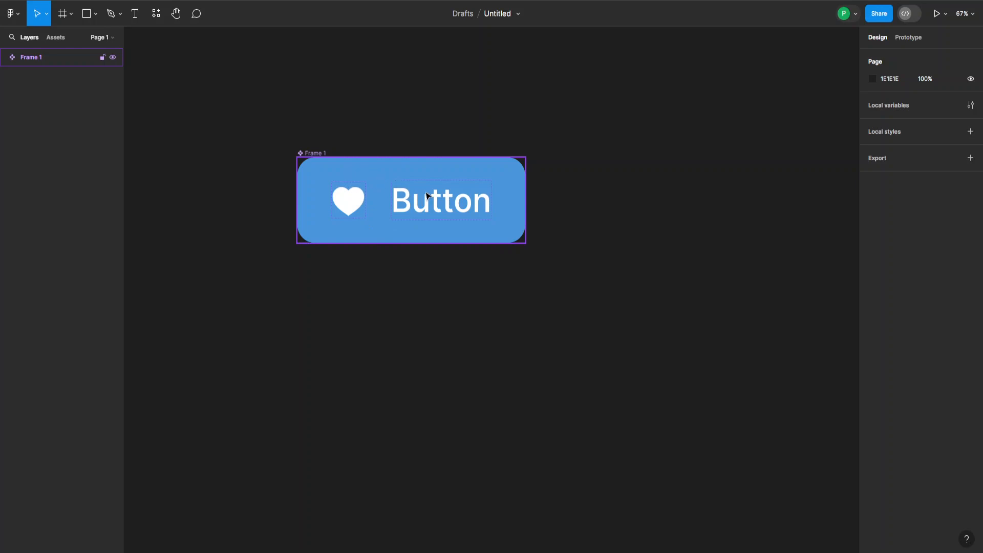
- Create a boolean property 'Has Text' on the Button text layer controlling its visibility
click(465, 281)
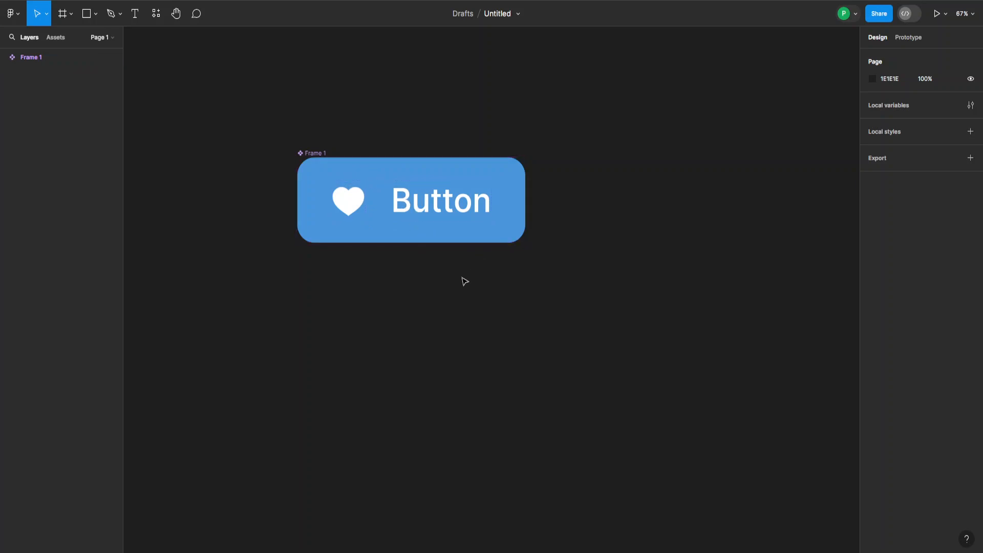
click(426, 211)
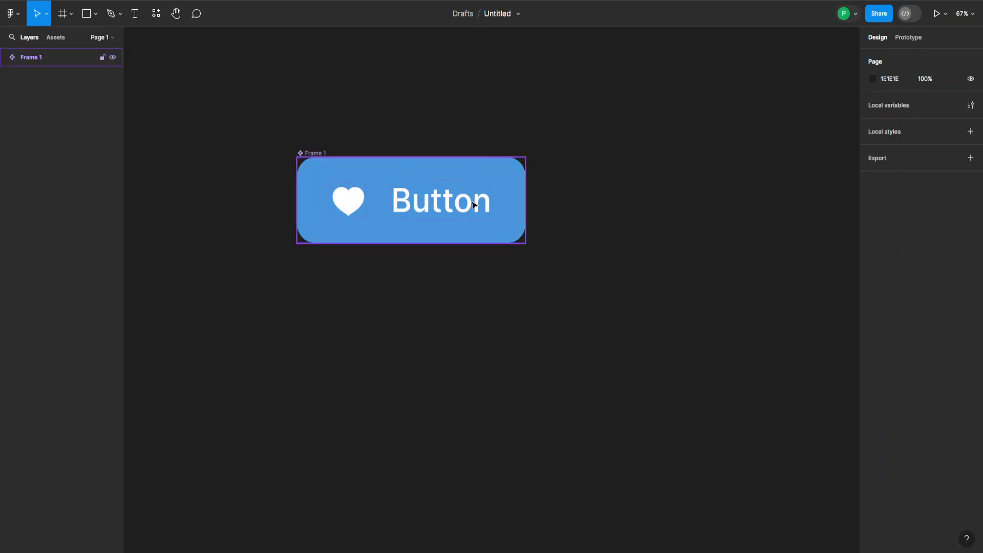
click(441, 199)
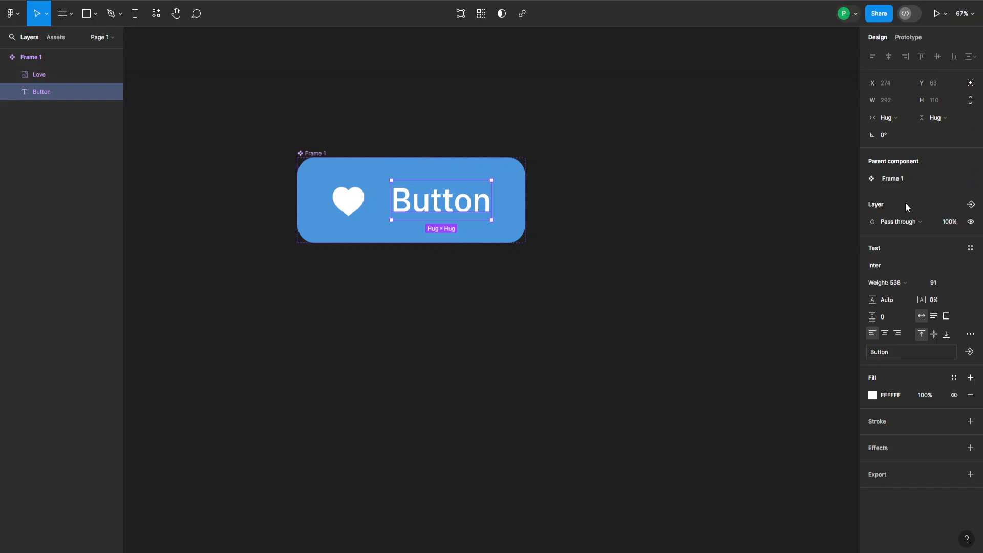
mouse_move(971, 205)
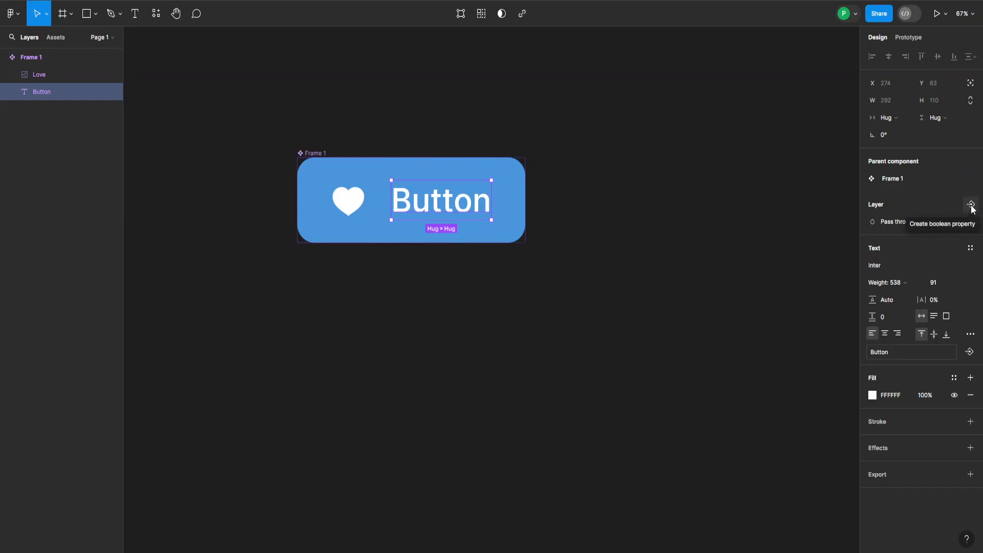
click(970, 204)
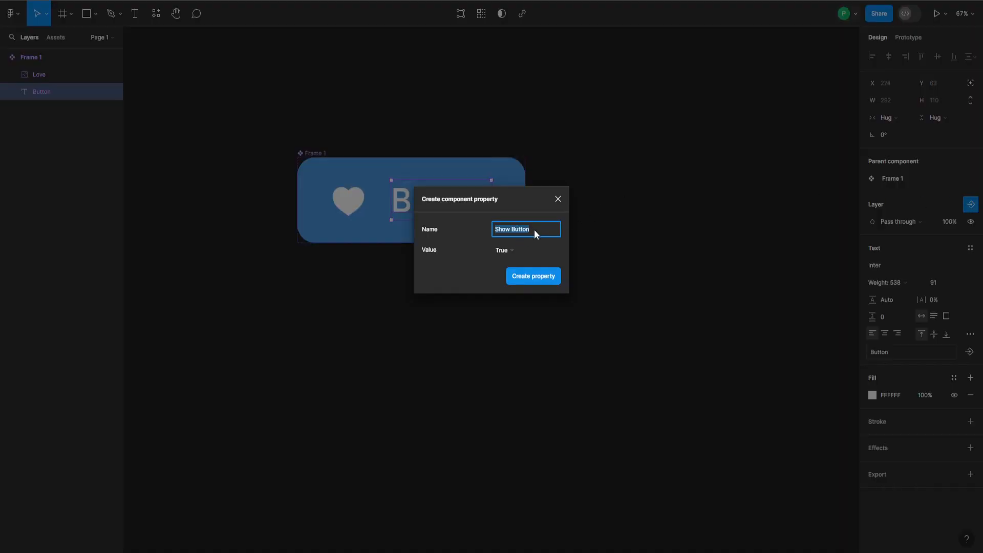
text(Has)
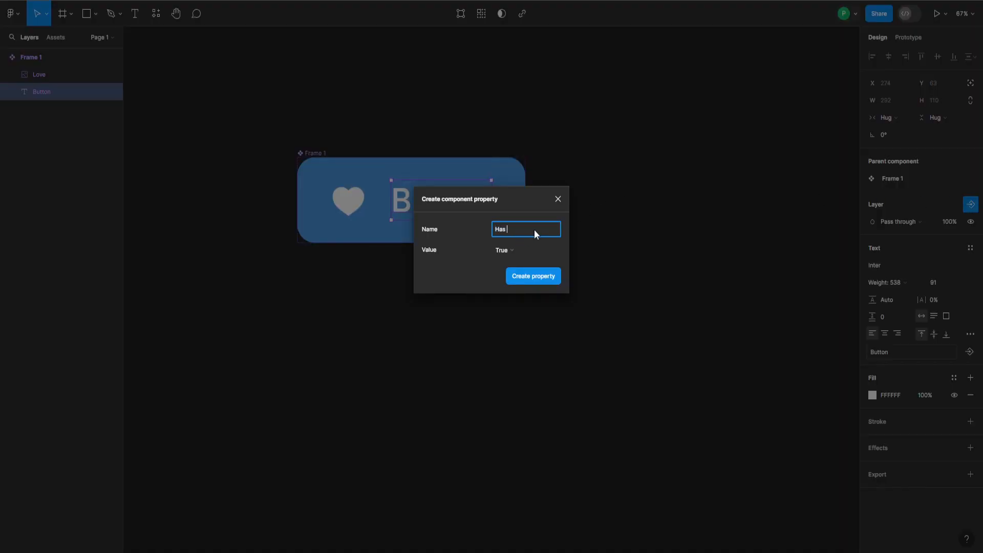
text(Text)
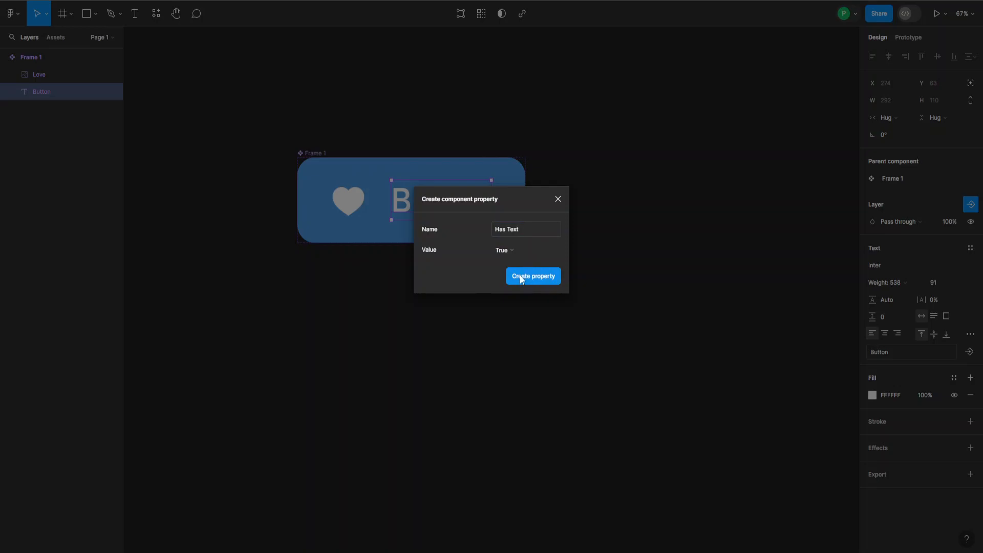
click(532, 276)
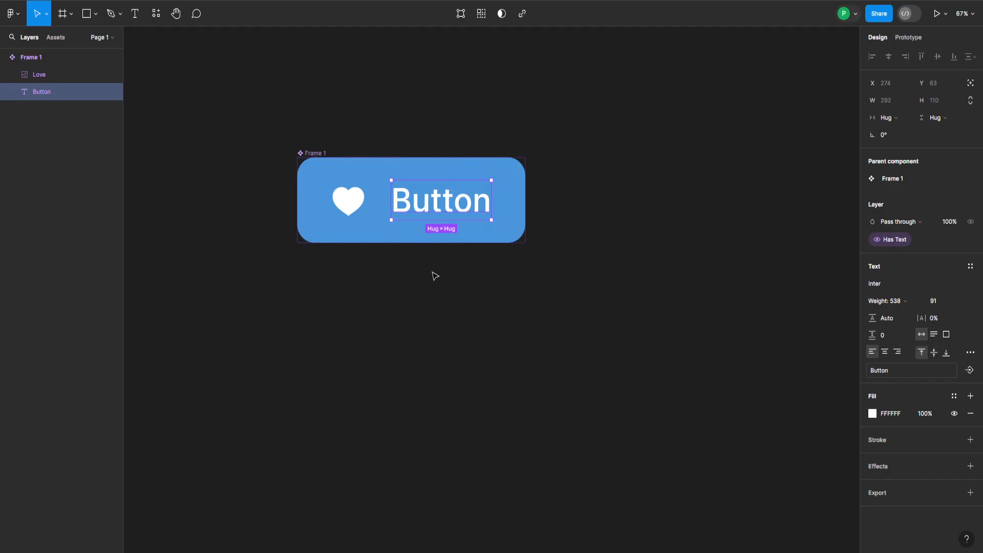
- Create a boolean property 'Has Button' on the Love heart icon layer controlling its visibility
click(348, 200)
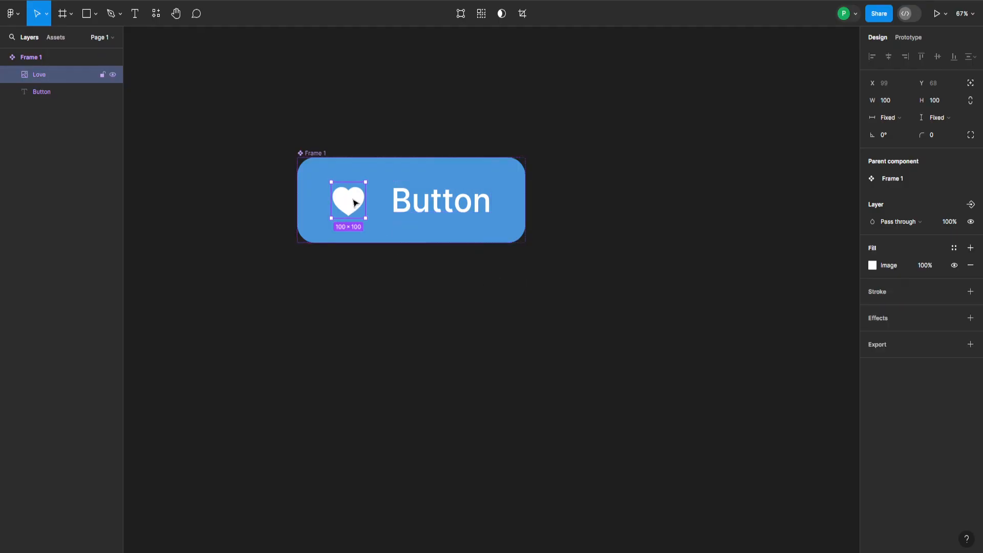
click(872, 265)
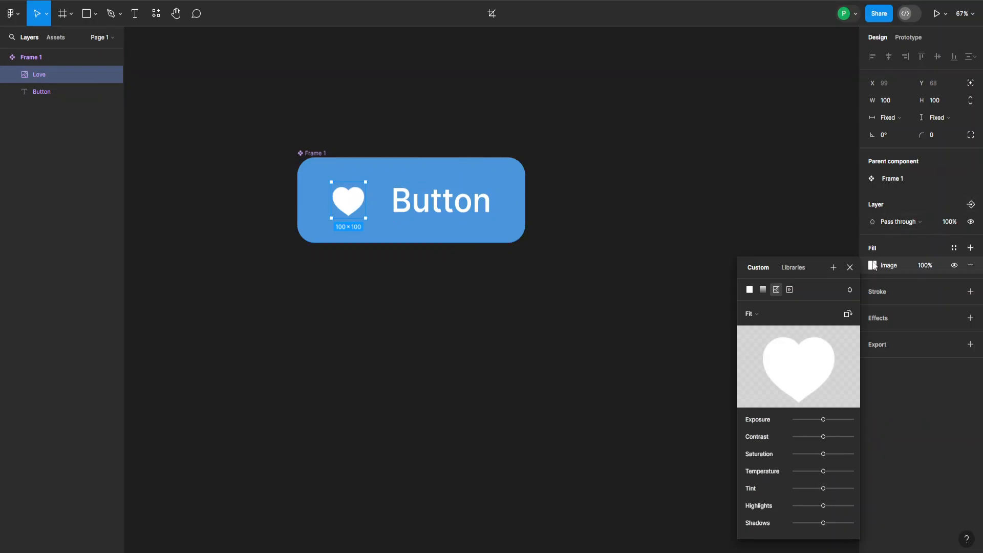
click(850, 268)
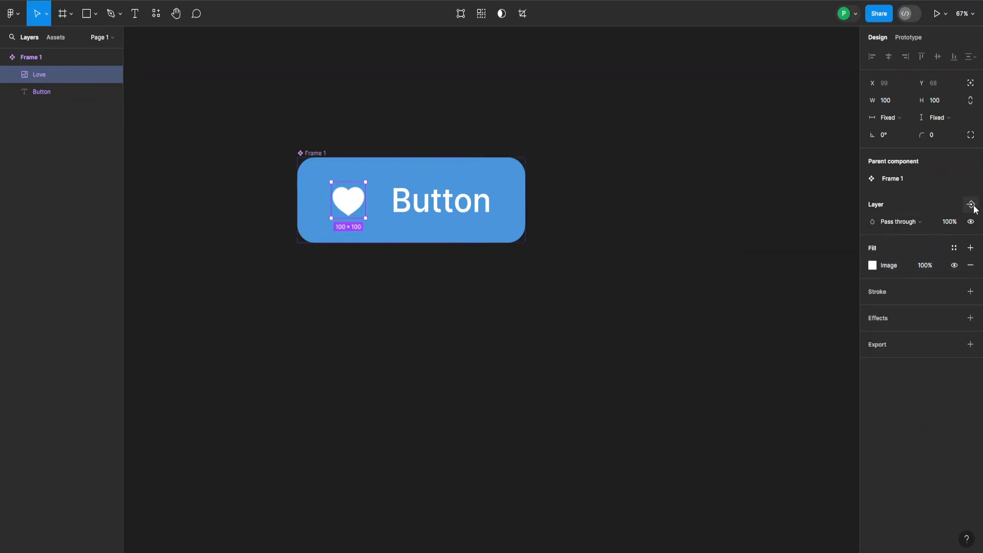
click(971, 204)
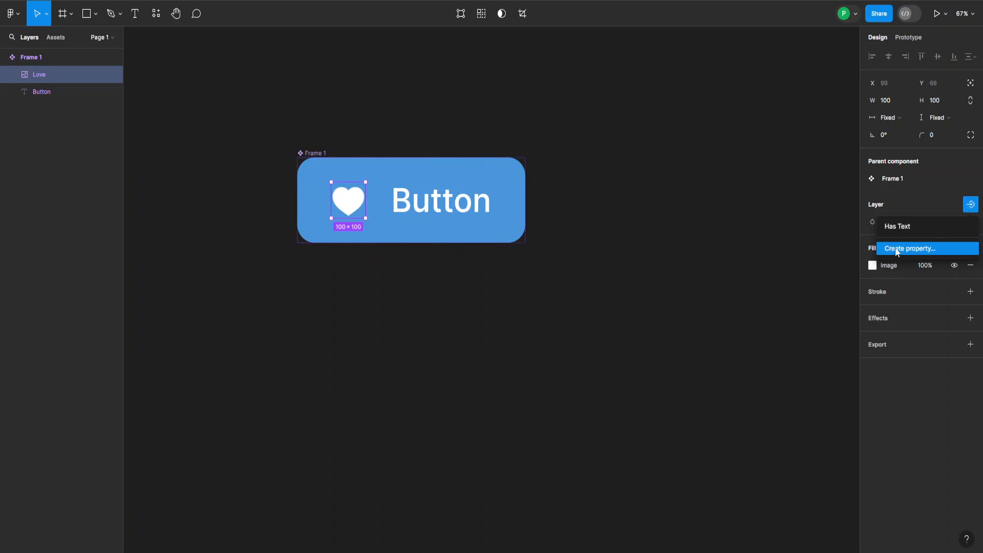
click(910, 248)
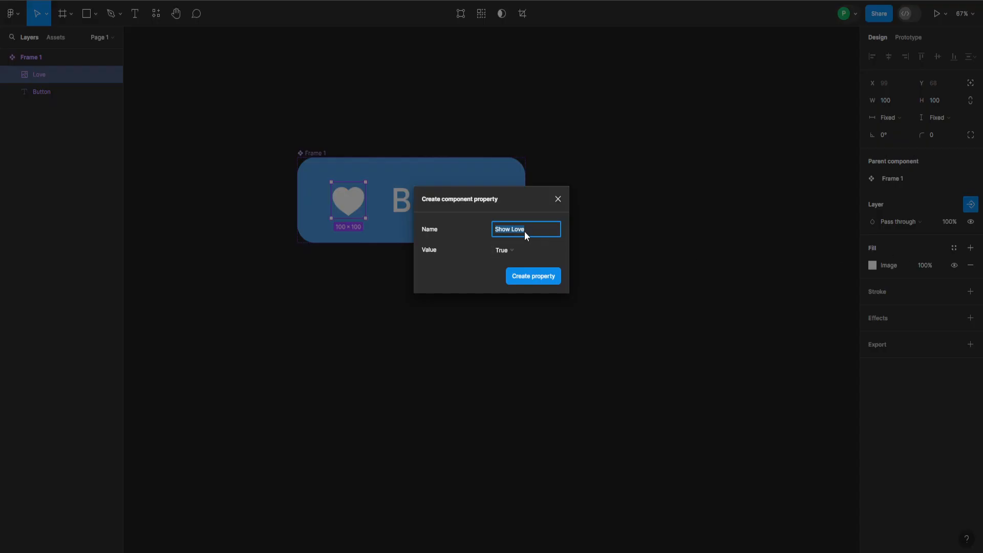
text(Has)
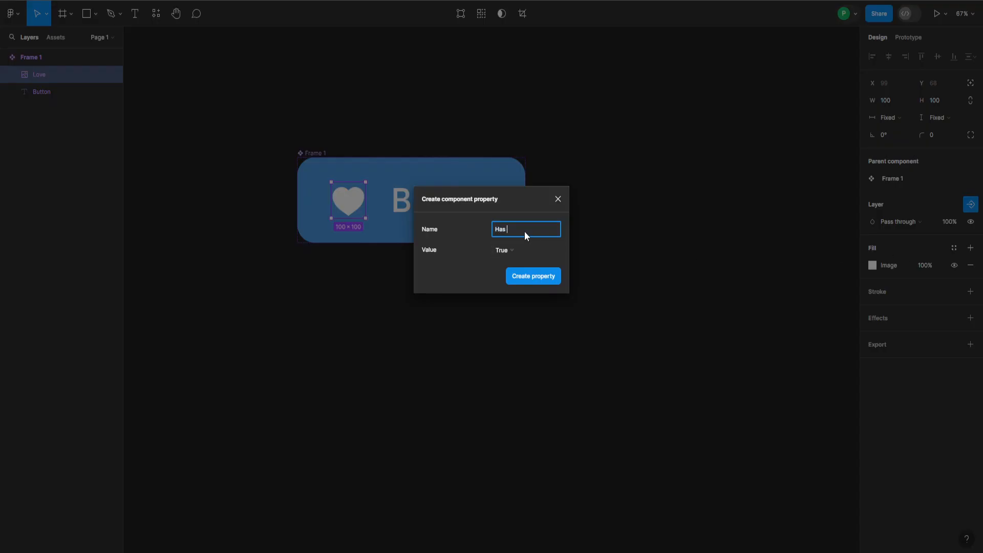
text(Button)
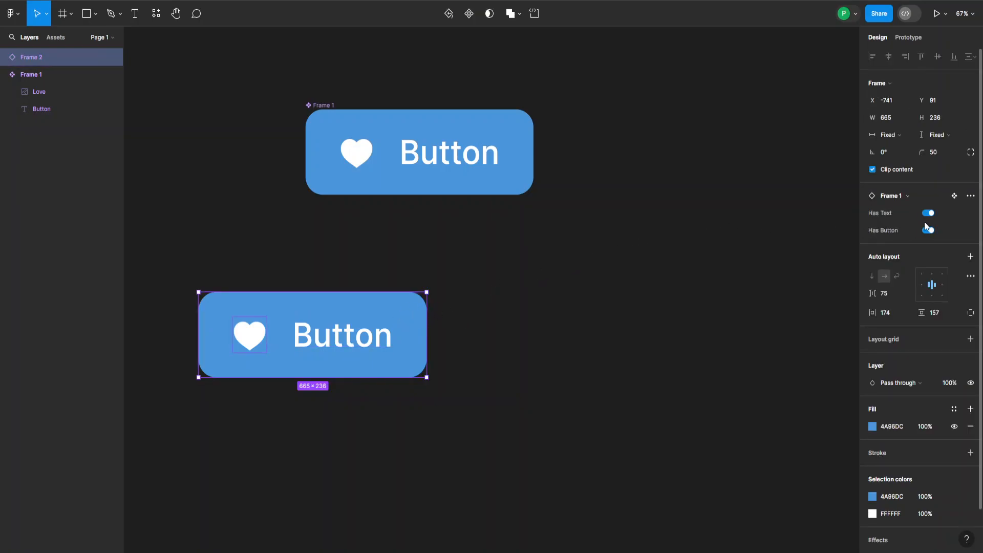
- Switch Has Button off on the new instance and narrow the text-only button to fit its label
click(928, 230)
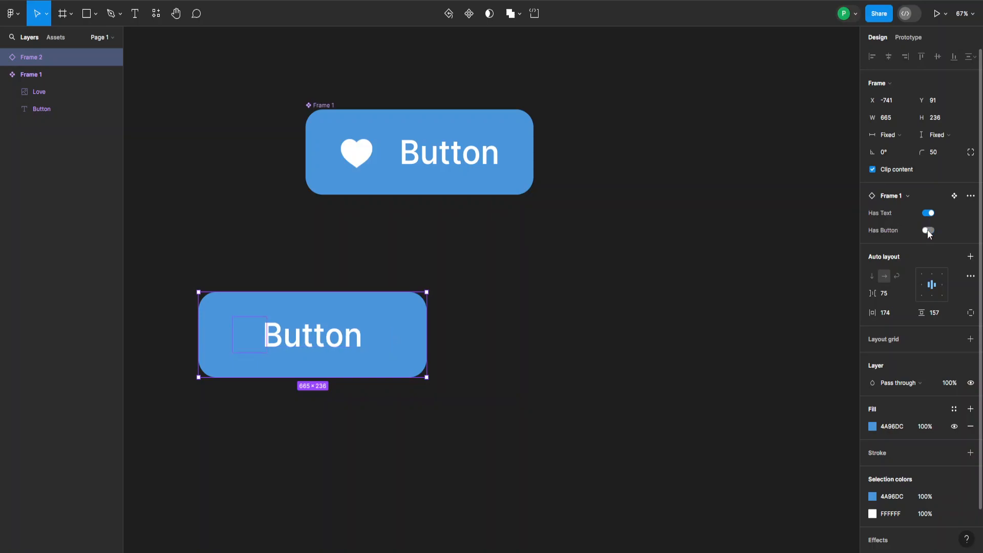
click(928, 229)
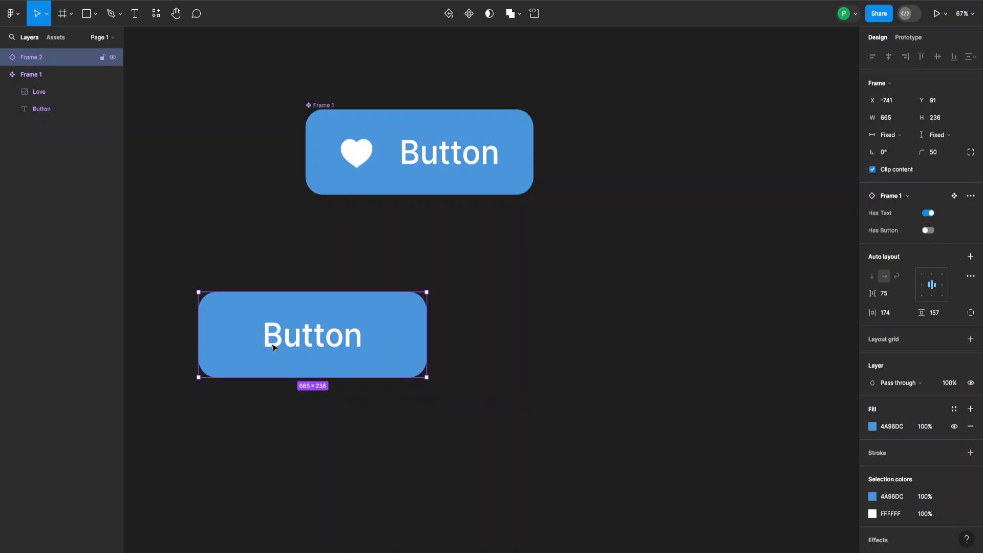
drag(427, 333, 375, 334)
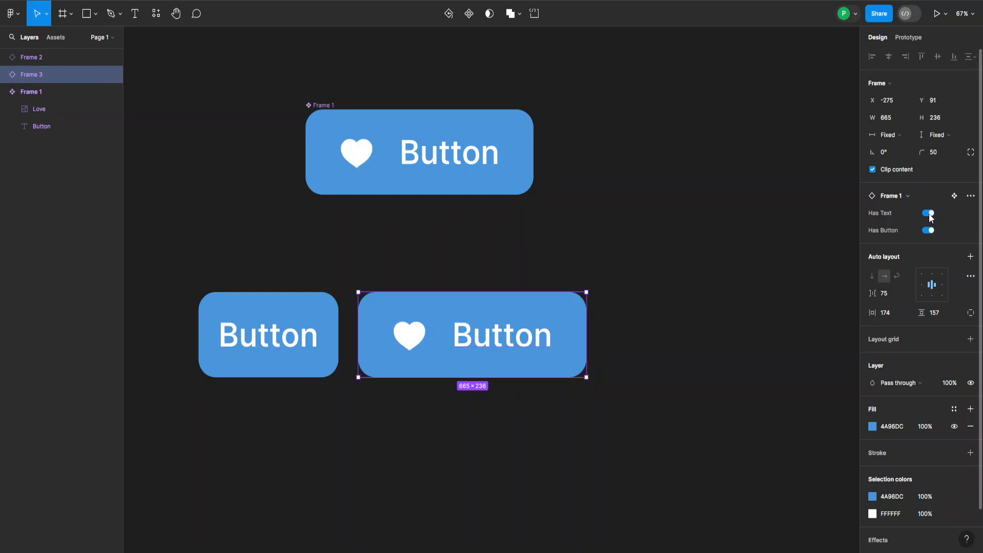
- Switch Has Text off on the second instance and shrink it to a compact heart-only square
click(926, 213)
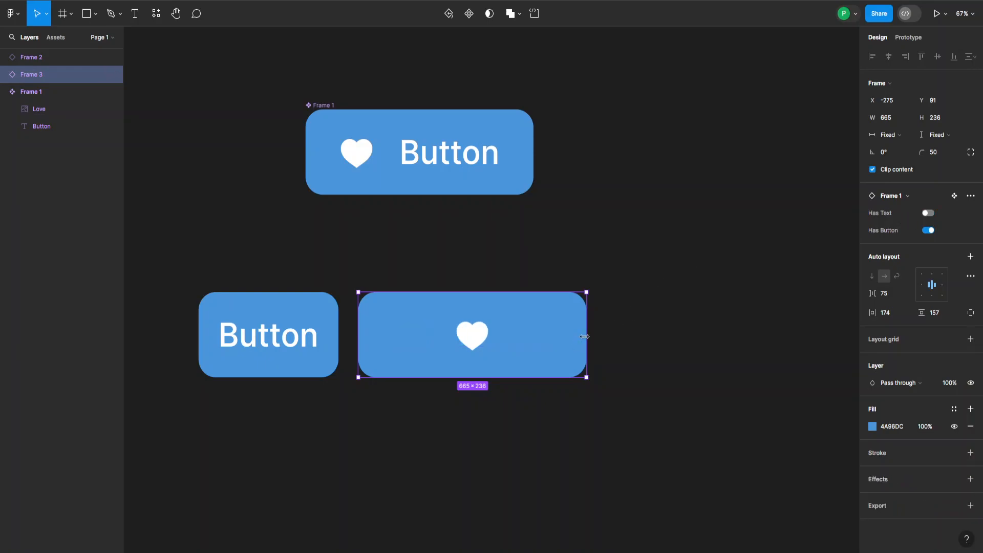
drag(586, 336, 447, 337)
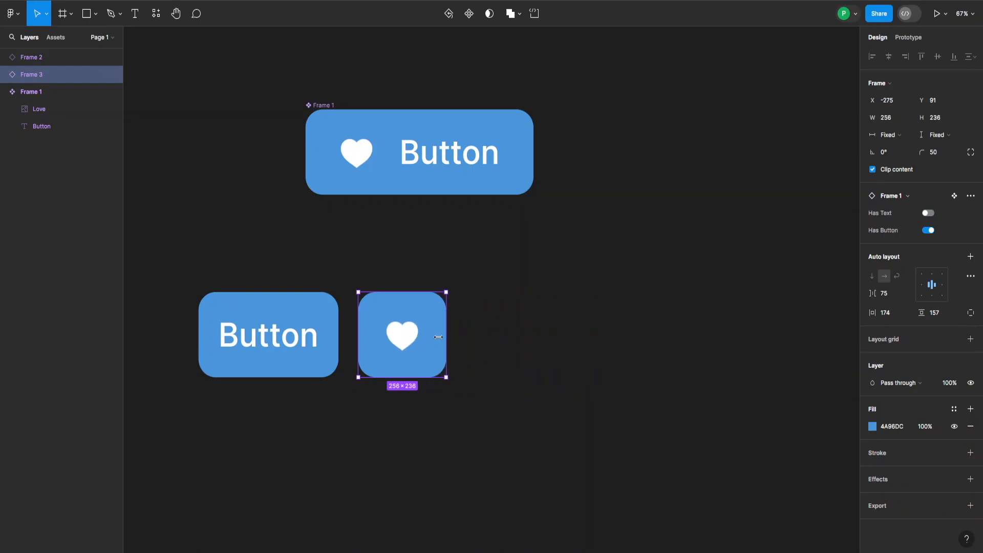
drag(446, 337, 430, 336)
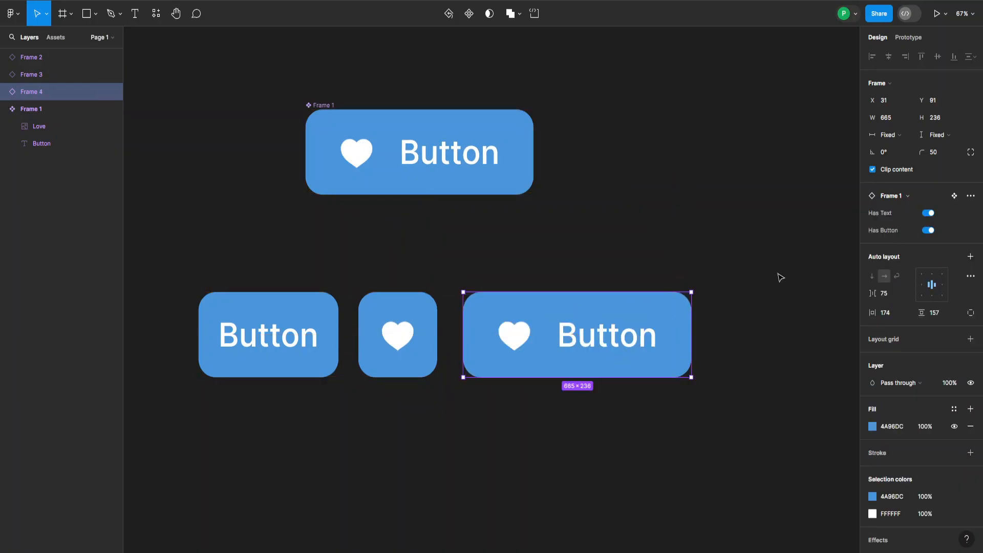
- Hide the heart on the third instance, relabel it 'Like', and narrow its width to fit
click(928, 230)
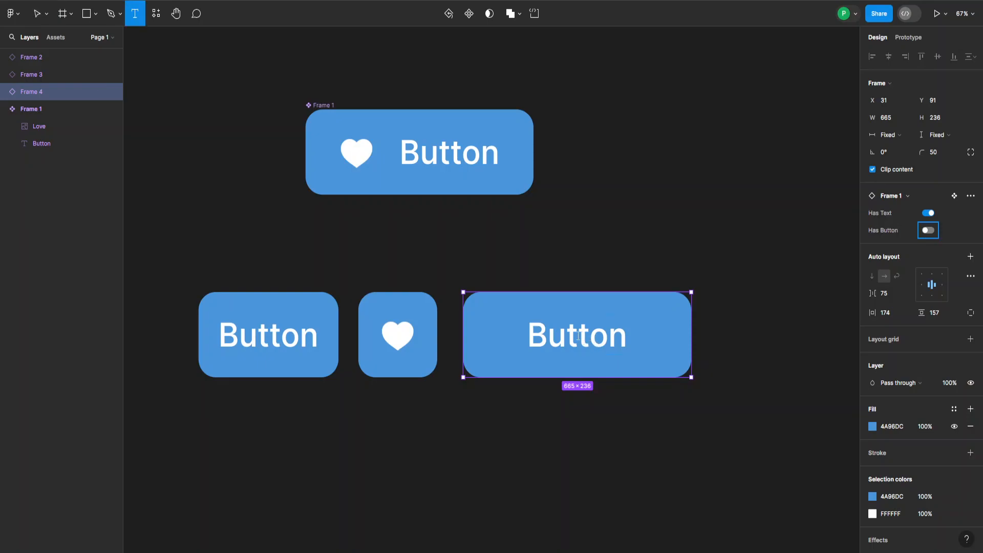
double_click(576, 334)
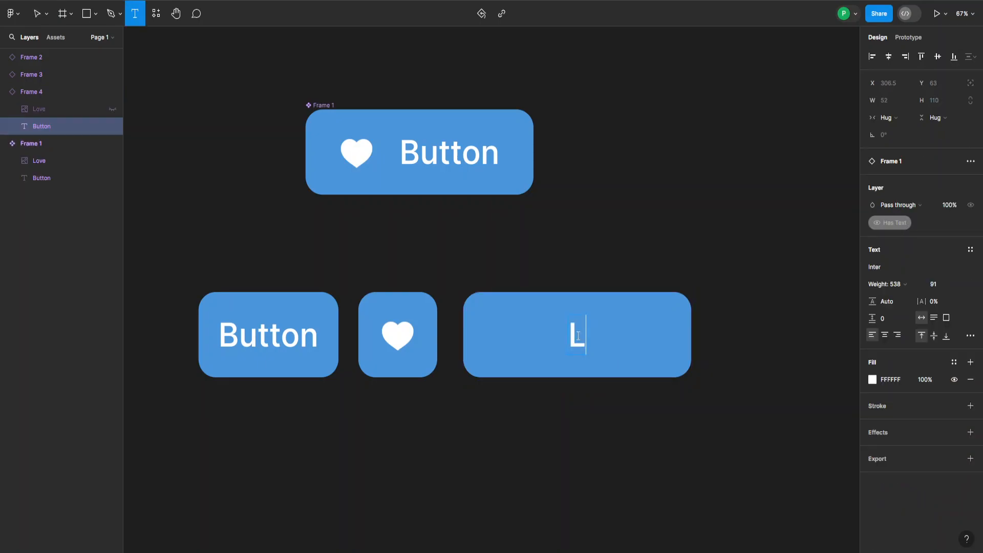
text(ike)
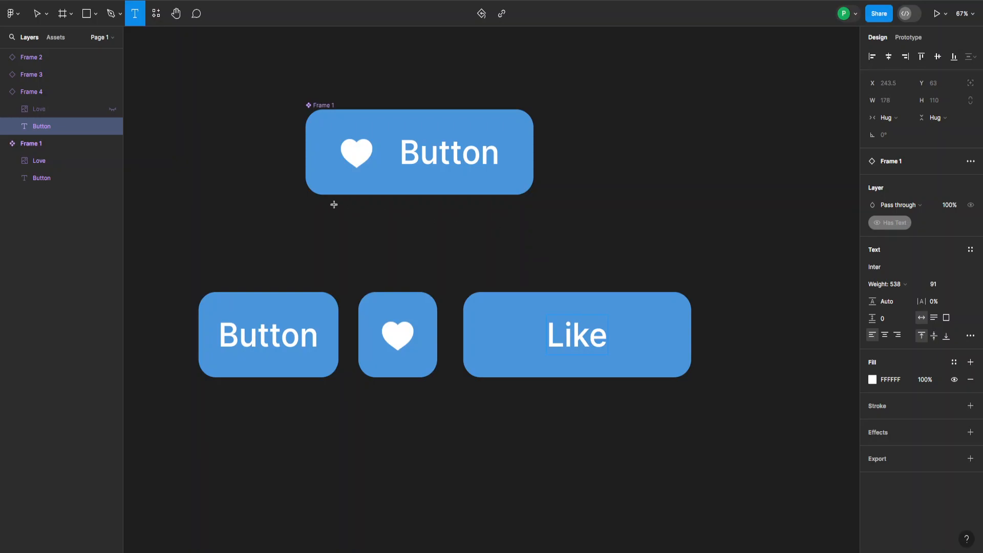
click(575, 335)
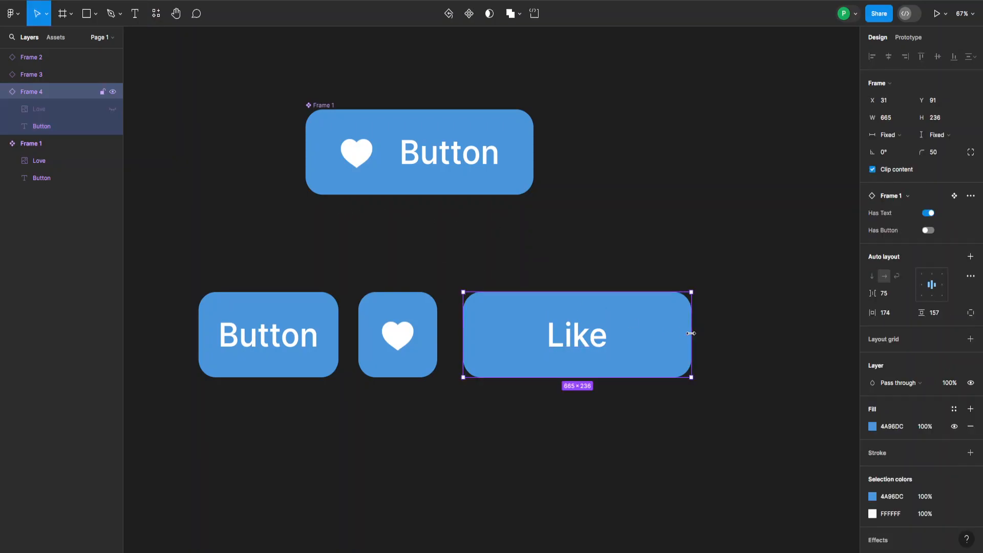
drag(691, 333, 611, 333)
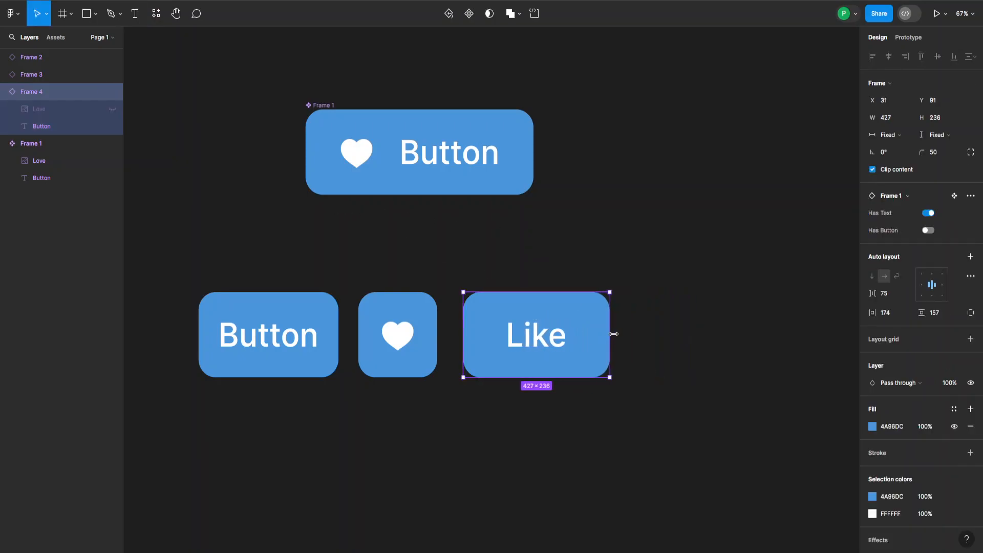
click(928, 230)
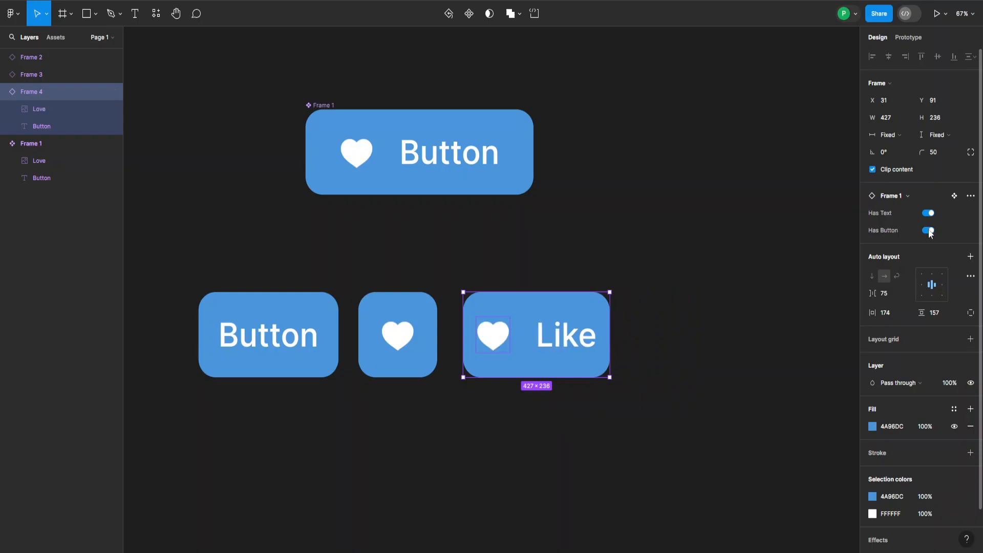
click(927, 230)
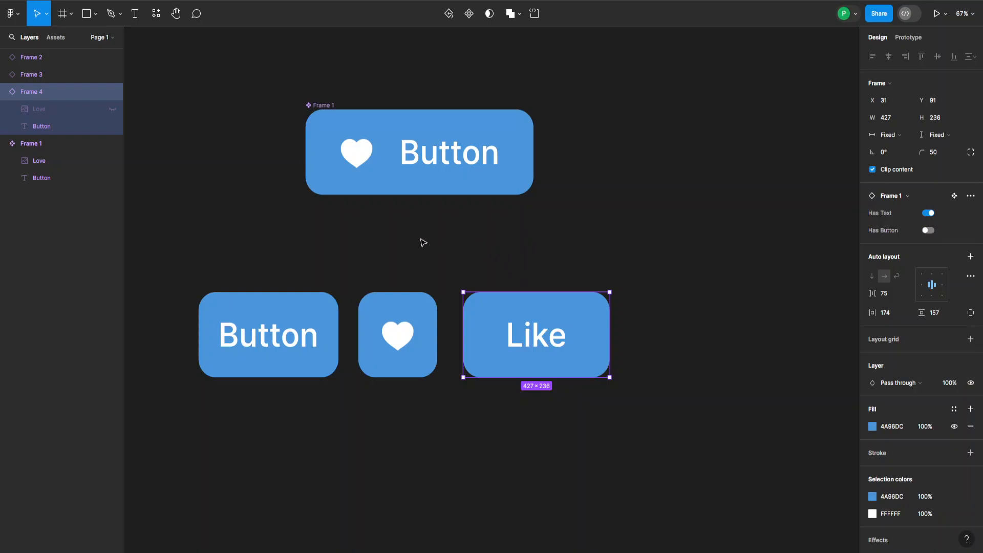
mouse_move(326, 269)
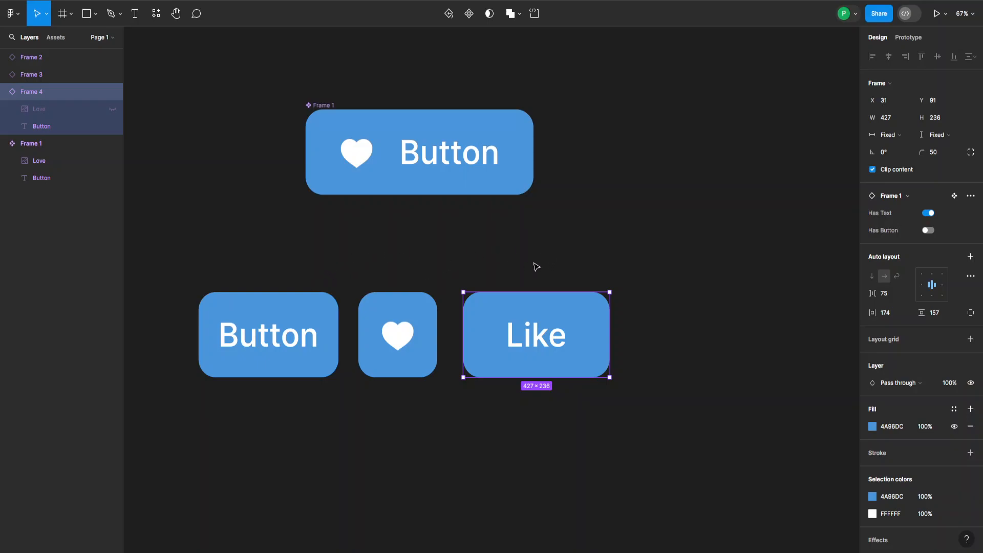
mouse_move(564, 229)
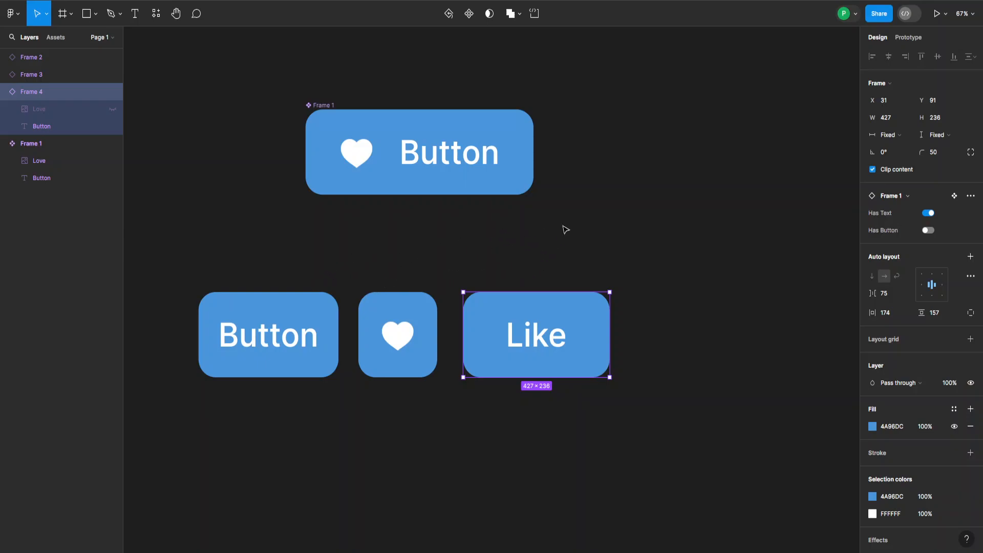
mouse_move(552, 280)
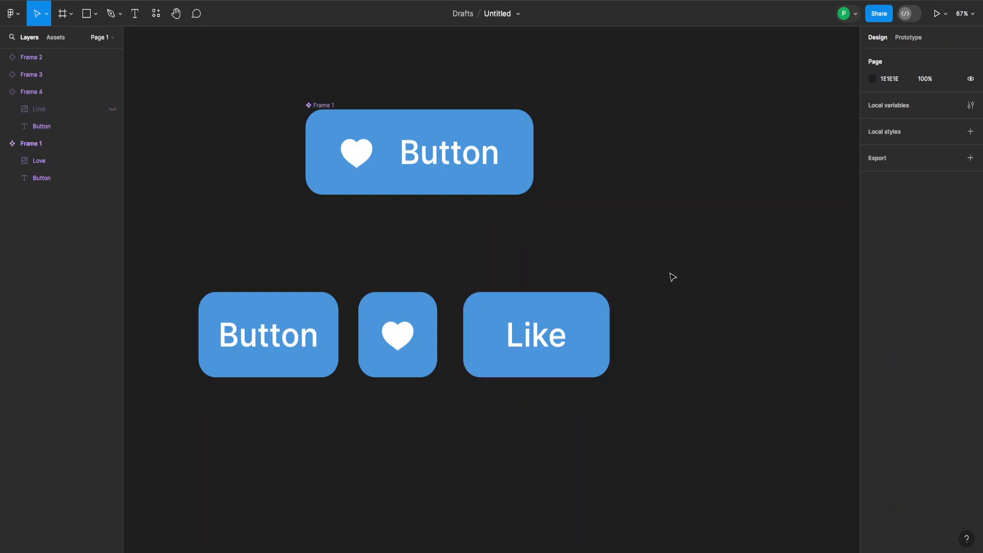
mouse_move(682, 288)
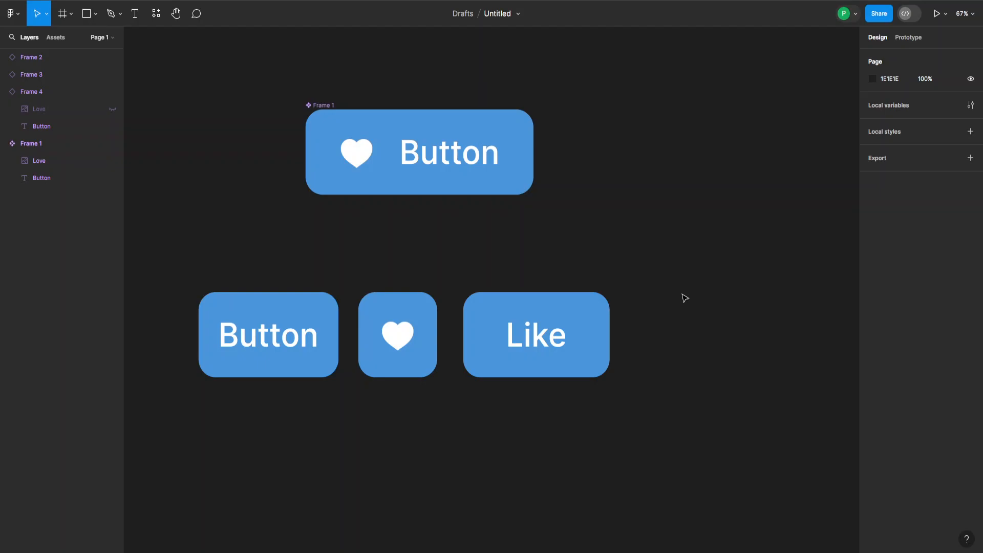
mouse_move(686, 339)
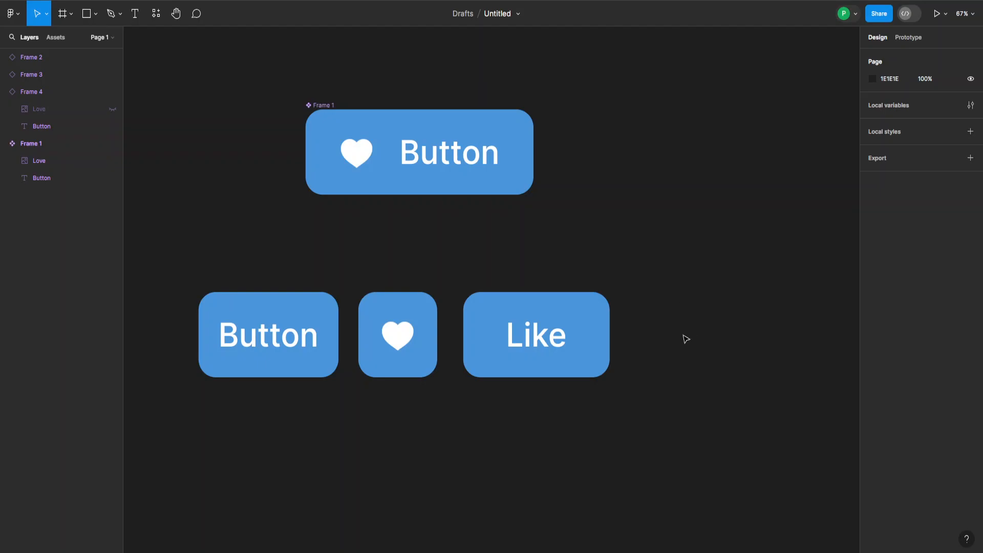